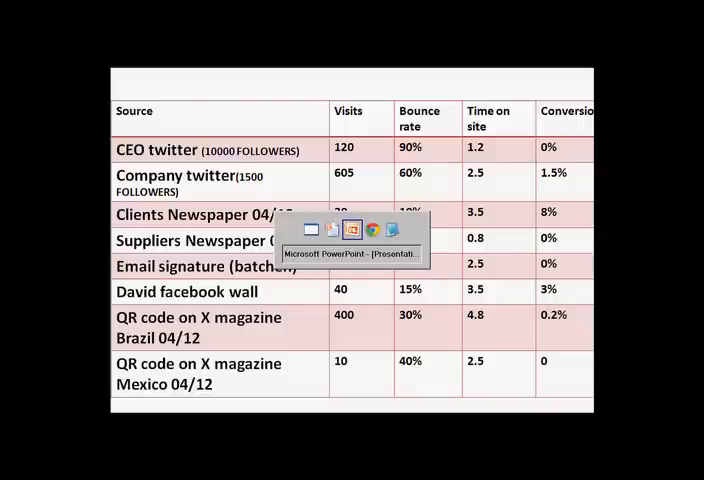
# Switch from the PowerPoint traffic-sources slide to the Chrome window with the URL Builder
pyautogui.click(354, 230)
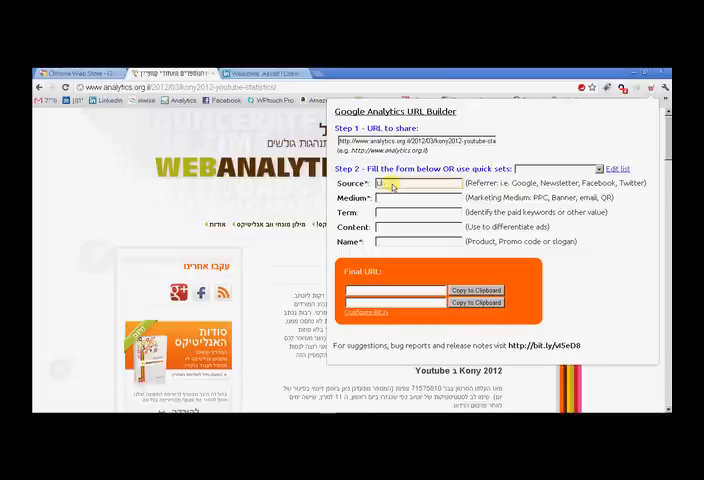
# Fill Source LinkedIn, Medium, Term and Name 'Wall post' to generate the tagged URL
pyautogui.write('LinkedIn')
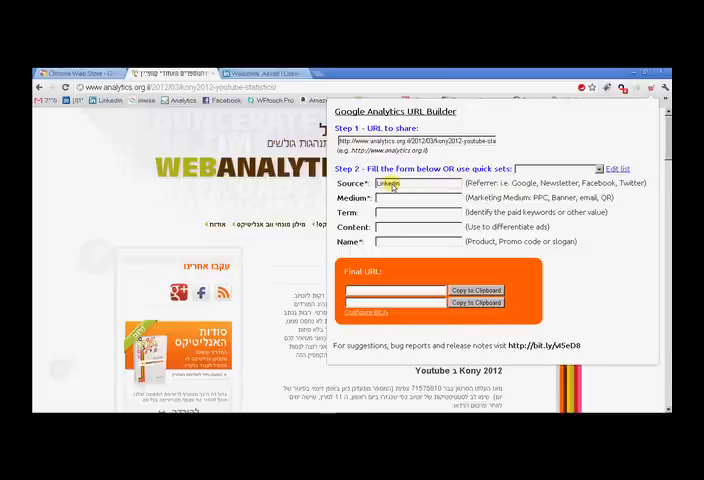
pyautogui.click(416, 198)
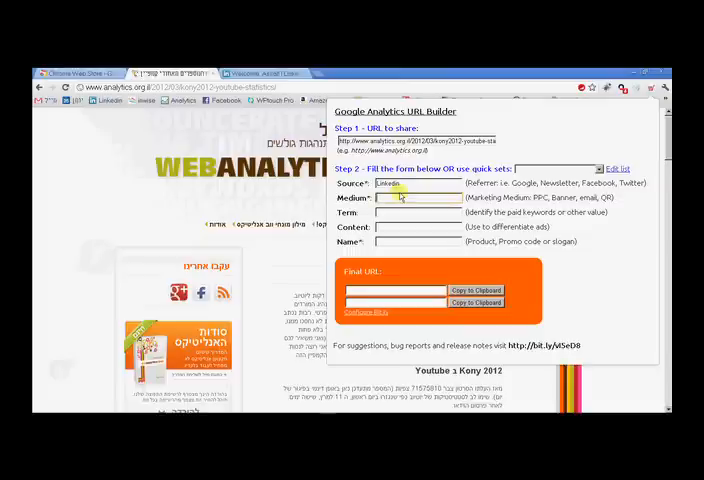
pyautogui.write('mail')
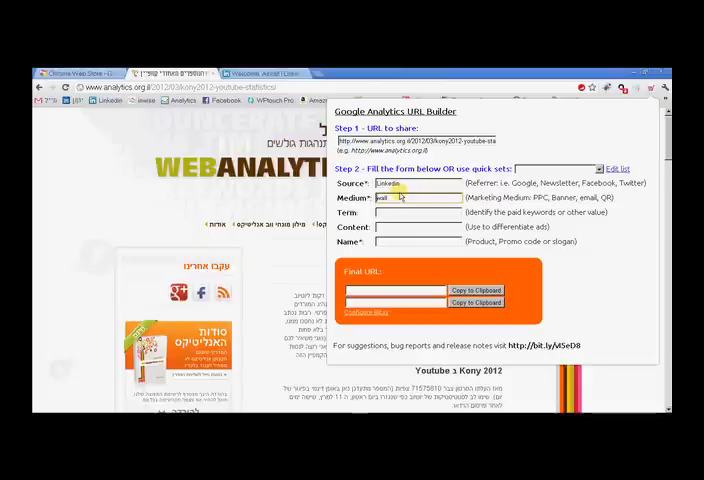
pyautogui.write('Wall')
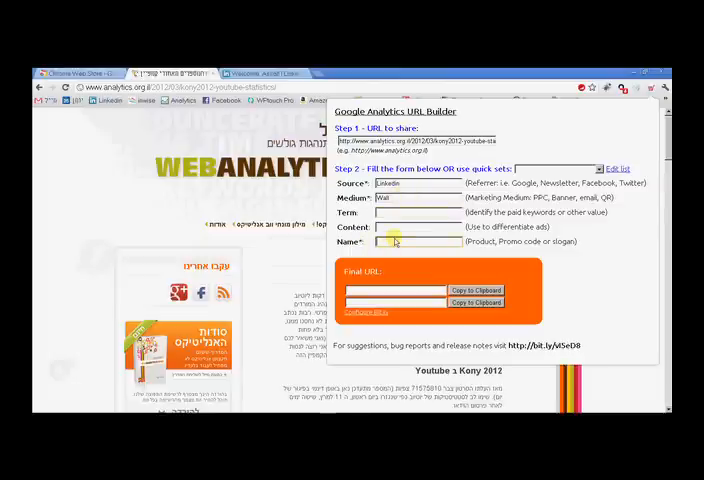
pyautogui.write('post')
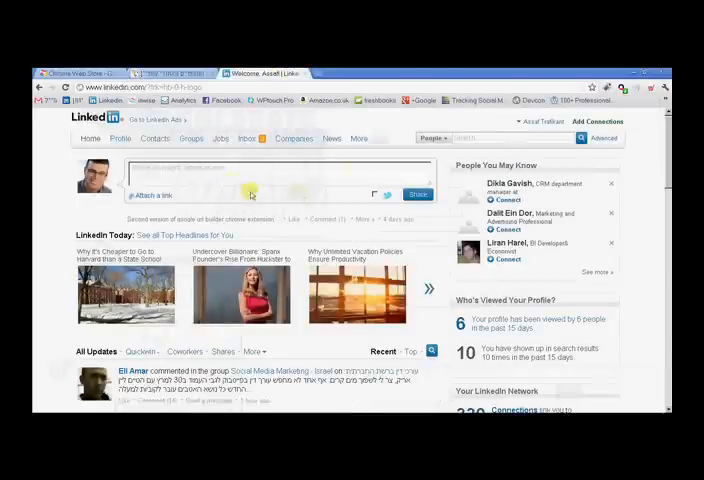
# Start a LinkedIn status update and attach the tagged campaign URL to it
pyautogui.click(148, 196)
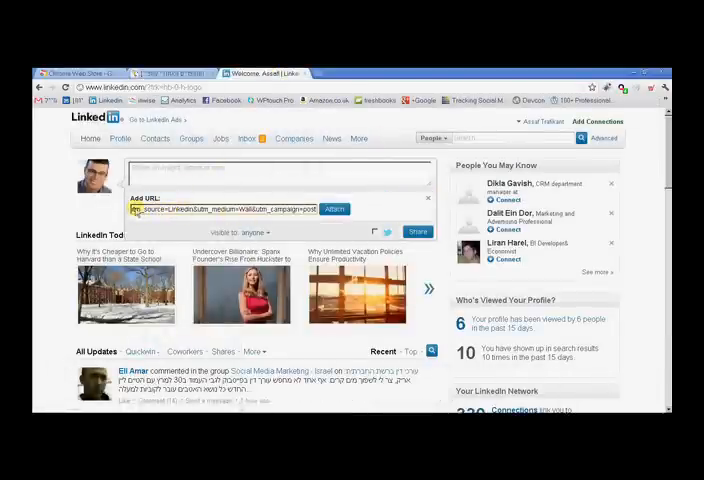
pyautogui.click(428, 198)
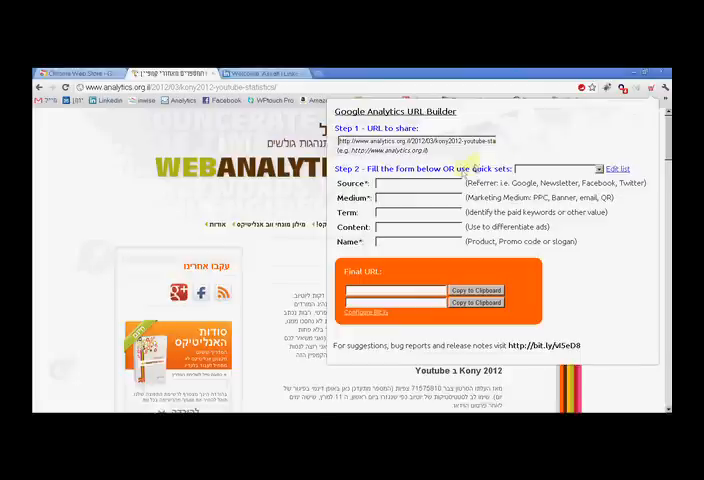
# Enter Source LinkedIn, Medium Company/Group, Name post, and select the resulting Final URL
pyautogui.write('Linkd')
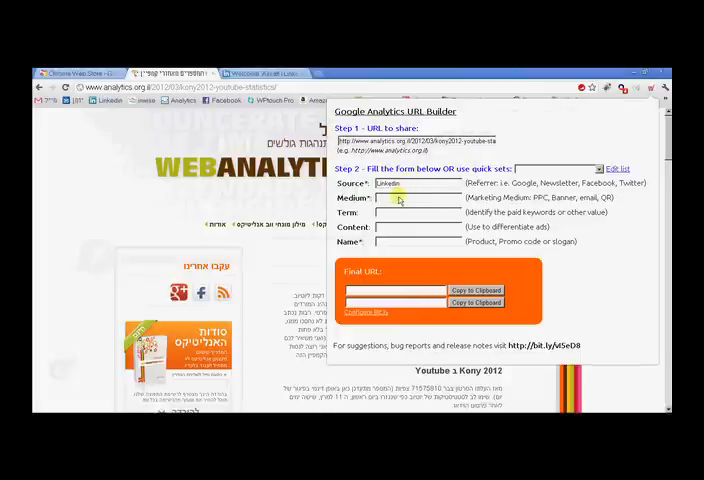
pyautogui.write('Companypage')
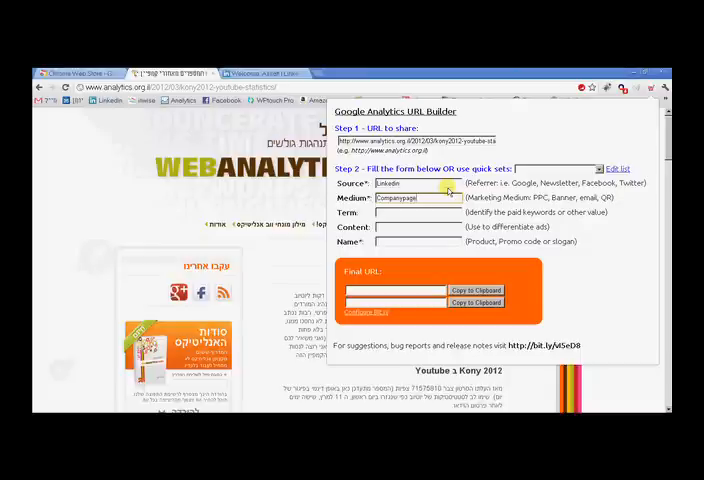
pyautogui.write('post')
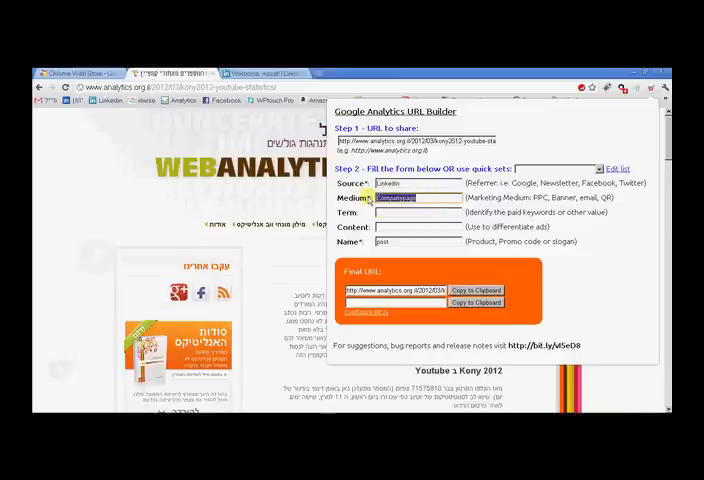
pyautogui.write('Group')
pyautogui.click(418, 212)
pyautogui.write('seopro')
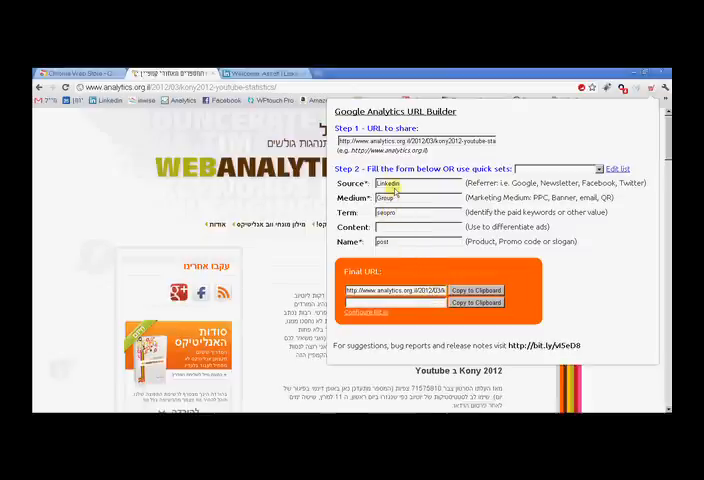
pyautogui.doubleClick(388, 212)
pyautogui.write('googleanalytics')
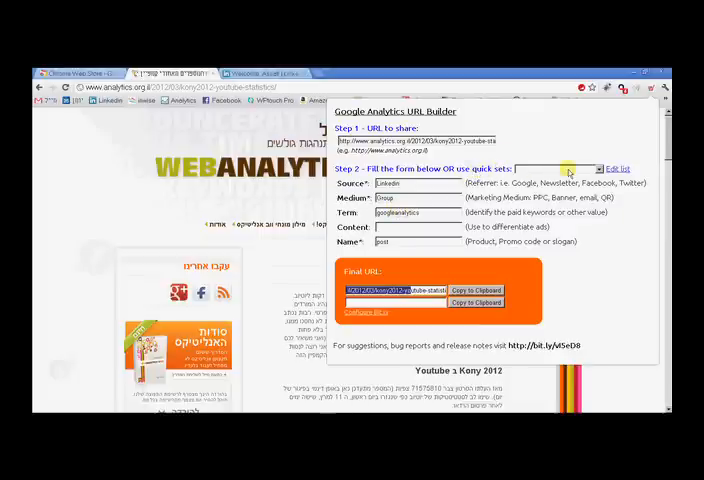
# Apply the email signature quick set to the form, then go to Edit List configuration
pyautogui.click(560, 168)
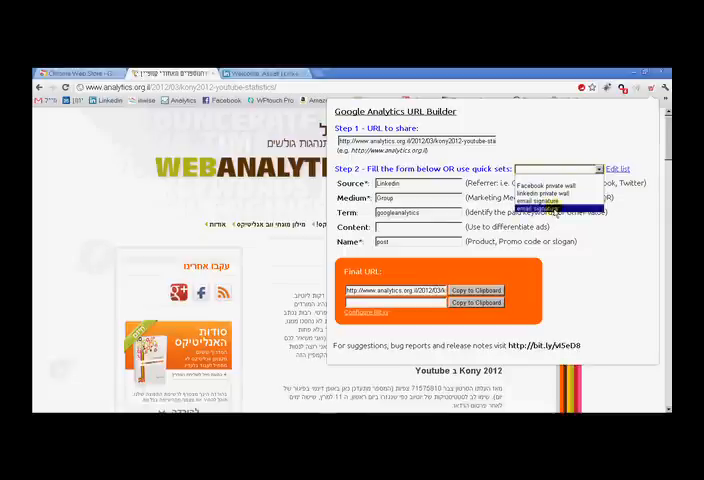
pyautogui.click(552, 176)
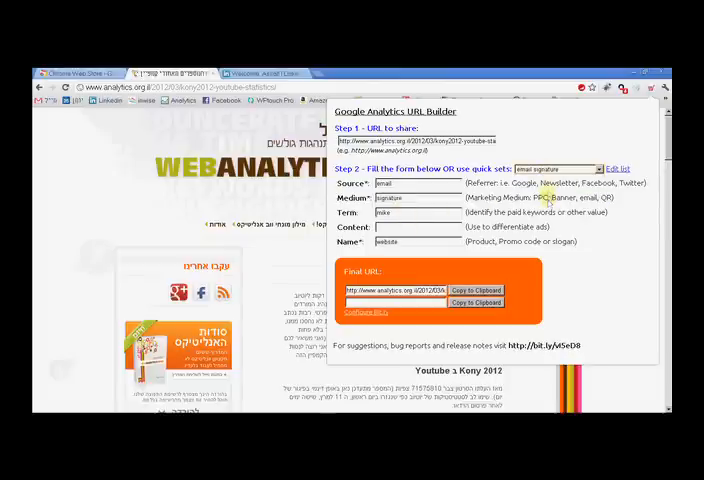
pyautogui.click(564, 168)
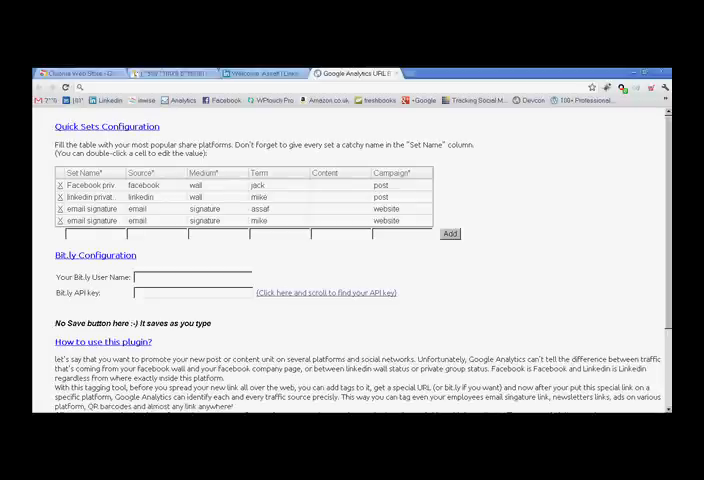
# Add quick set QR with source Newspaper, medium securityPro, term january and campaign product
pyautogui.doubleClick(84, 184)
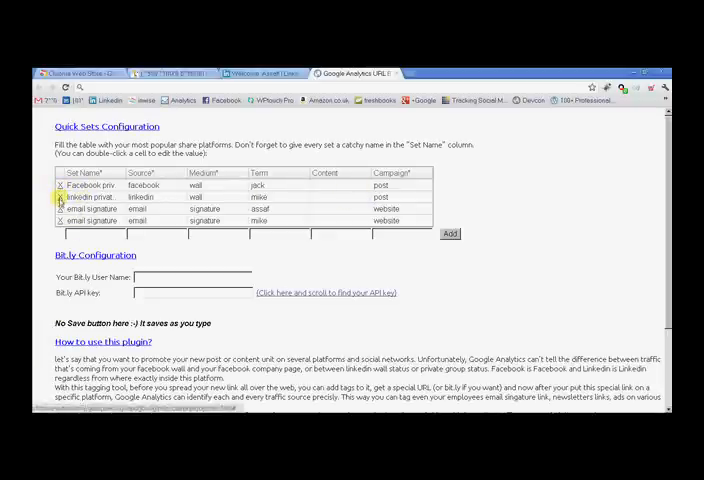
pyautogui.doubleClick(88, 208)
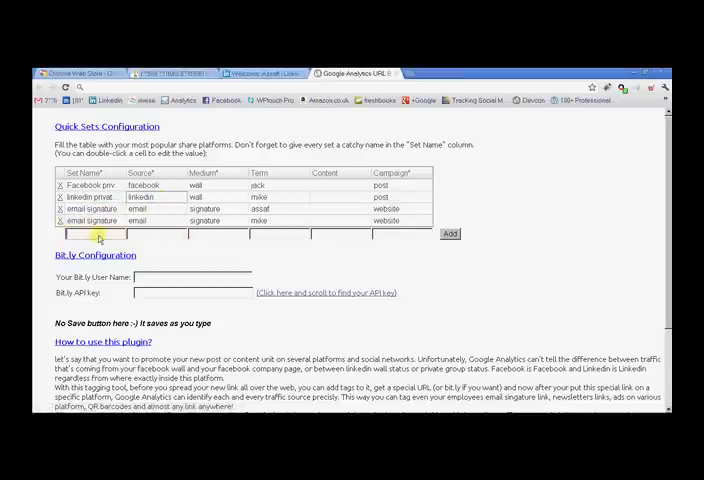
pyautogui.moveTo(150, 244)
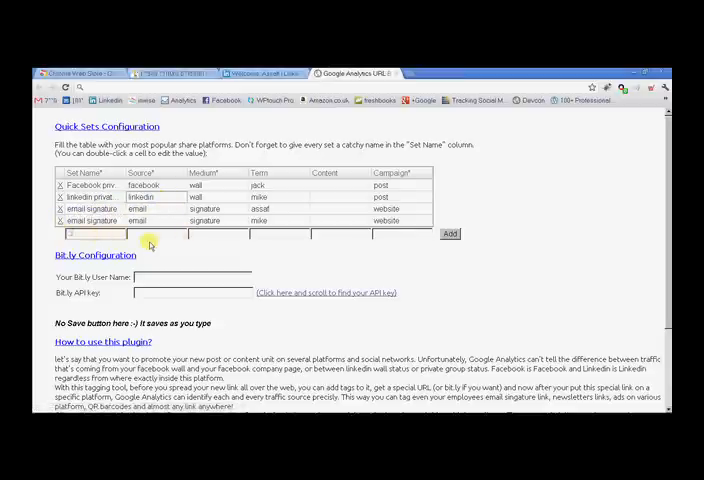
pyautogui.write('QR')
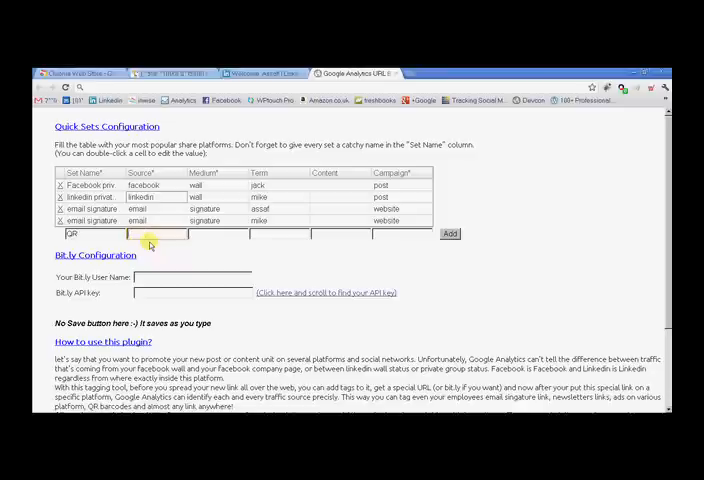
pyautogui.write('Newspaper')
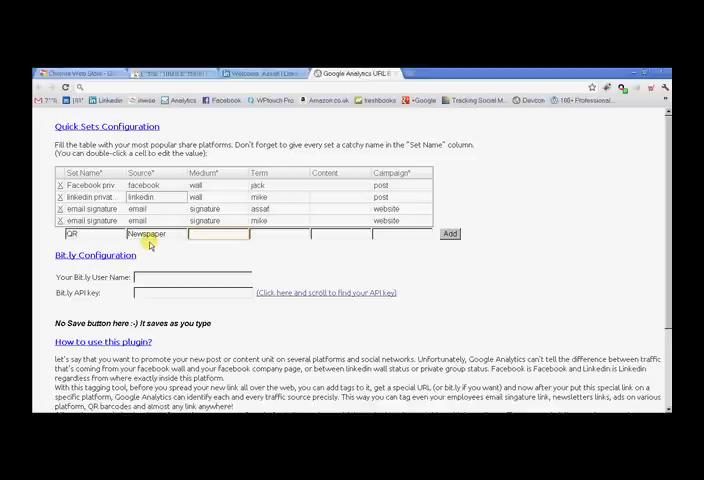
pyautogui.write('securityPro')
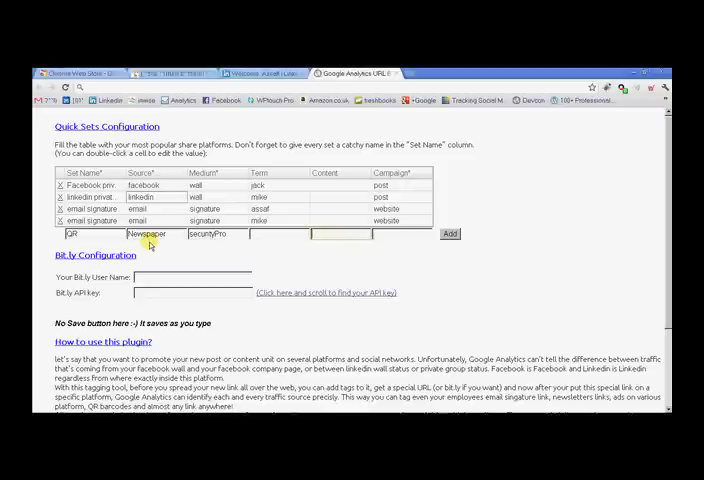
pyautogui.write('product')
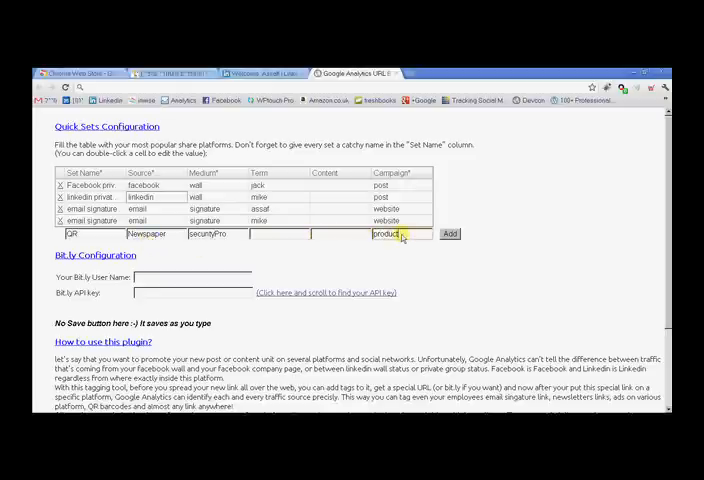
pyautogui.click(280, 234)
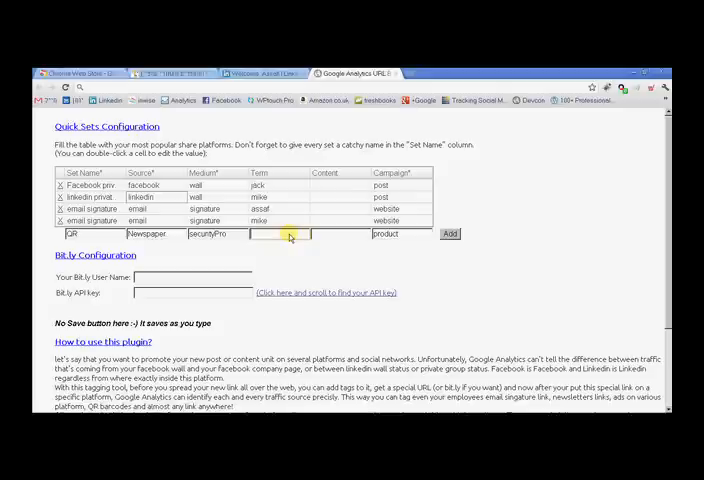
pyautogui.write('january')
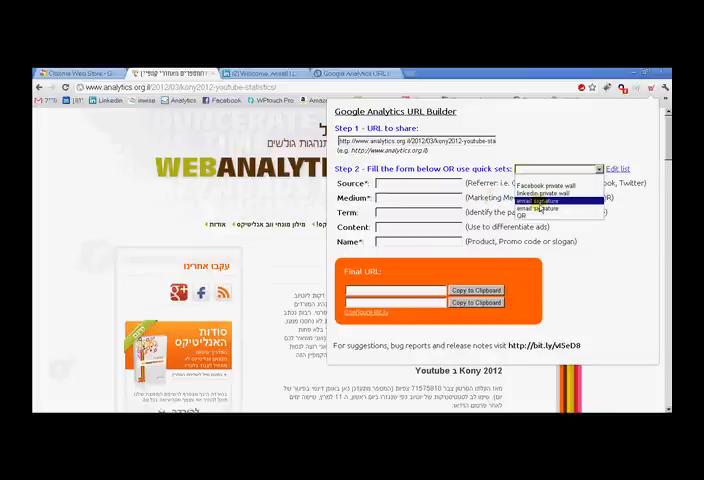
# Reopen the quick sets configuration via Edit List to see the QR set listed
pyautogui.click(540, 200)
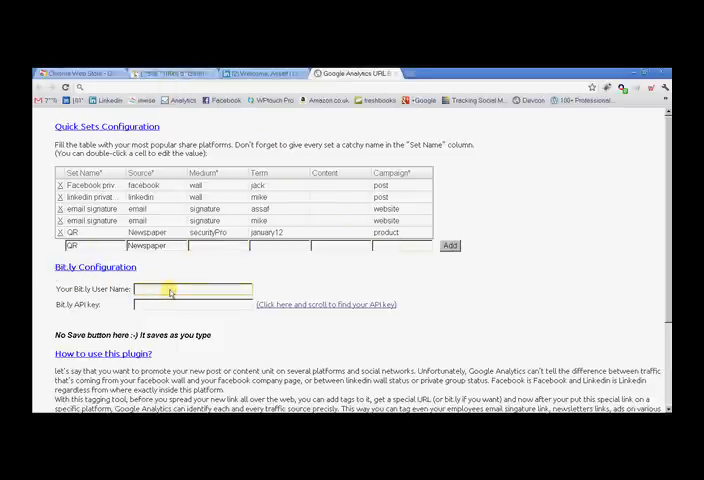
# Go to the Bitly User Name field and follow the link to Bitly account settings
pyautogui.click(190, 304)
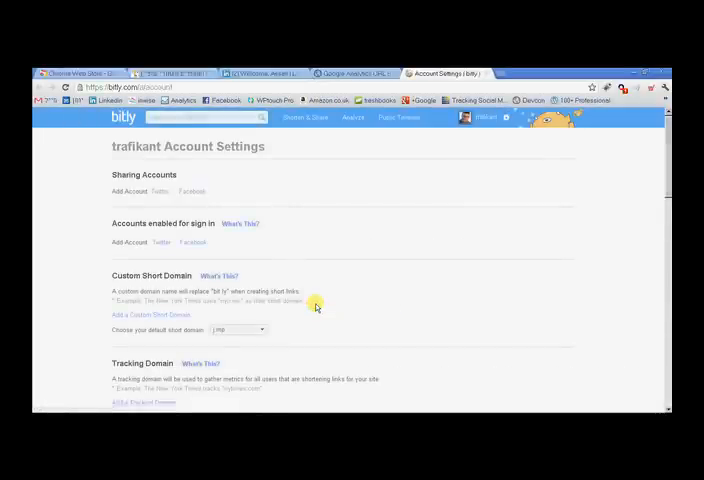
# Scroll the Bitly Account Settings page down to the API Key section
pyautogui.scroll(-3)
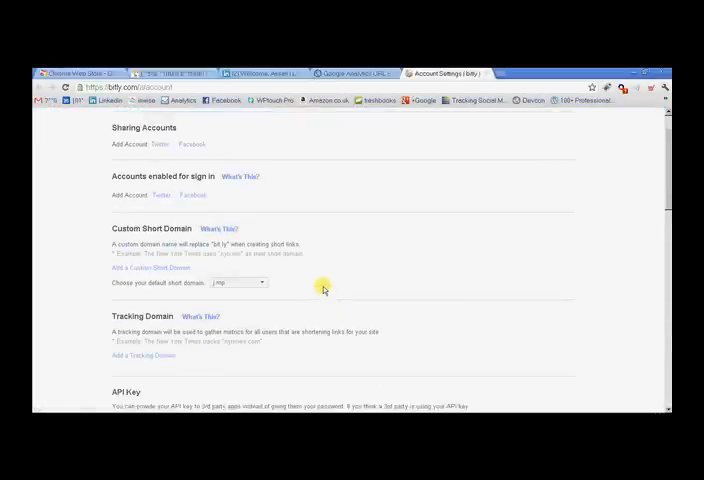
pyautogui.scroll(-3)
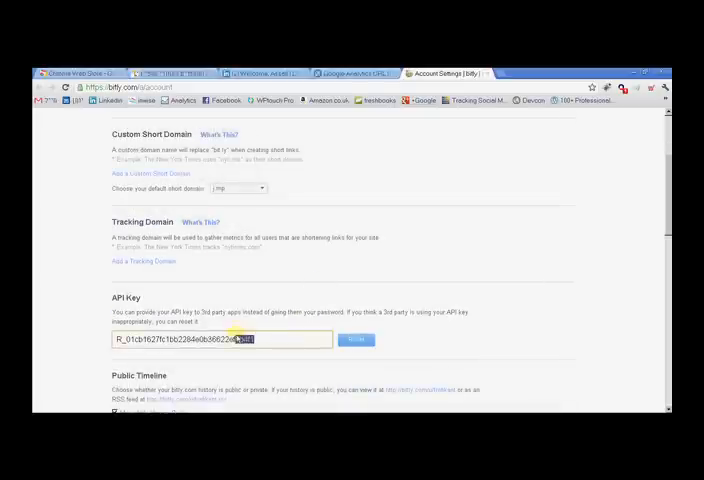